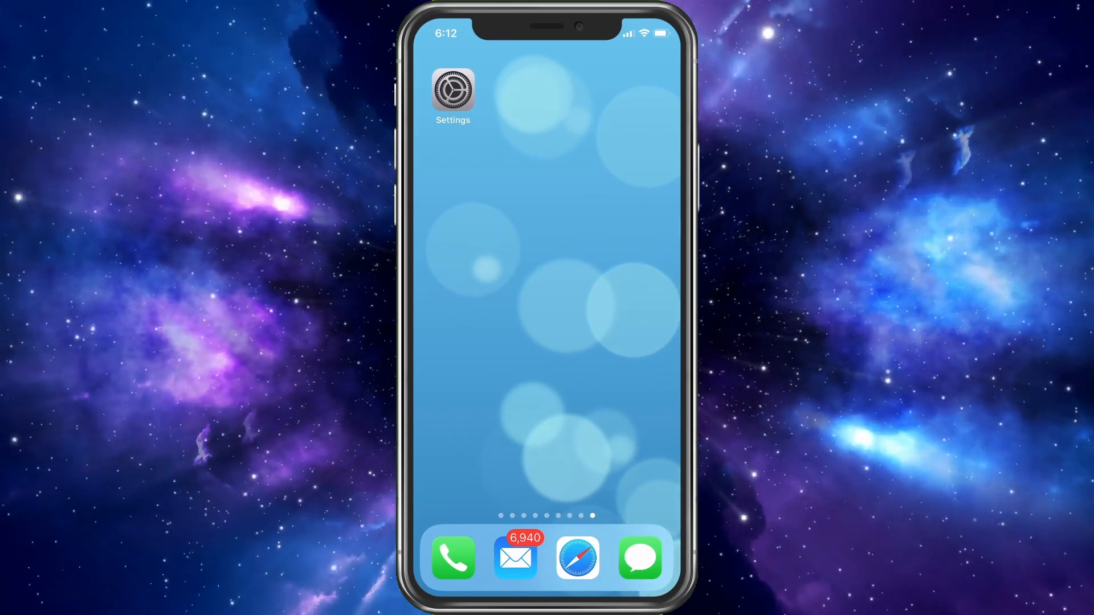
- Launch Settings and scroll the main list down to Passwords & Accounts
{"action": "left_click", "coordinate": [453, 97]}
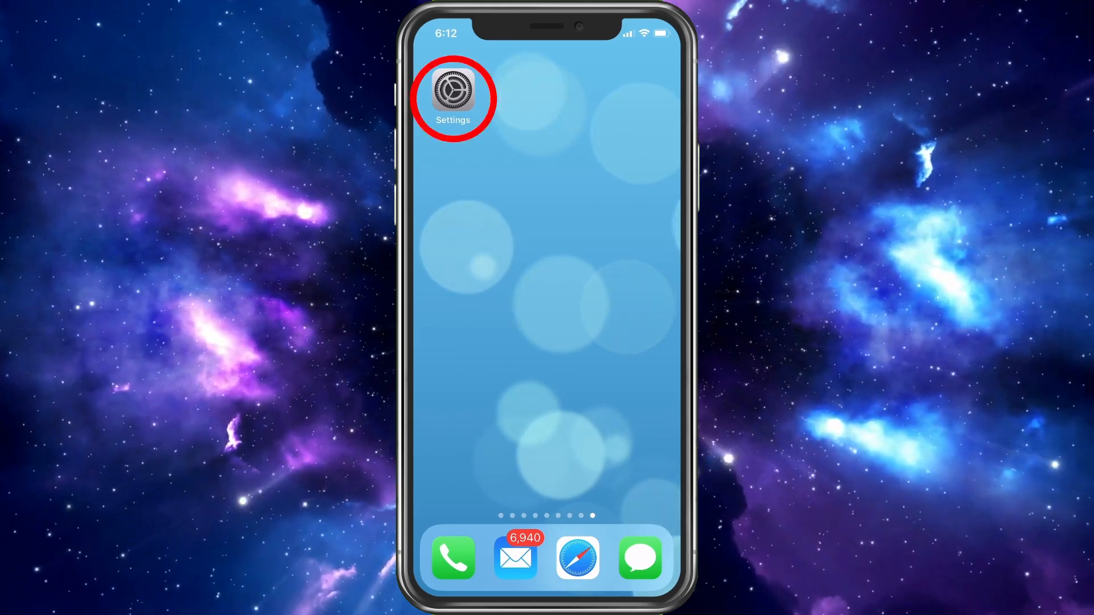
{"action": "left_click", "coordinate": [452, 94]}
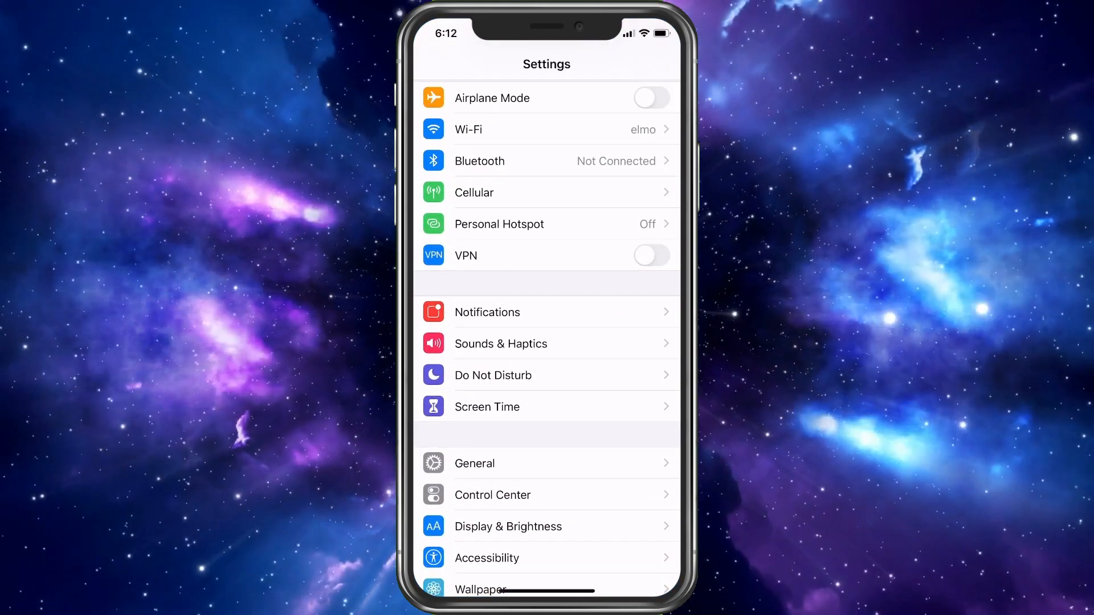
{"action": "scroll", "scroll_direction": "down", "scroll_amount": 3}
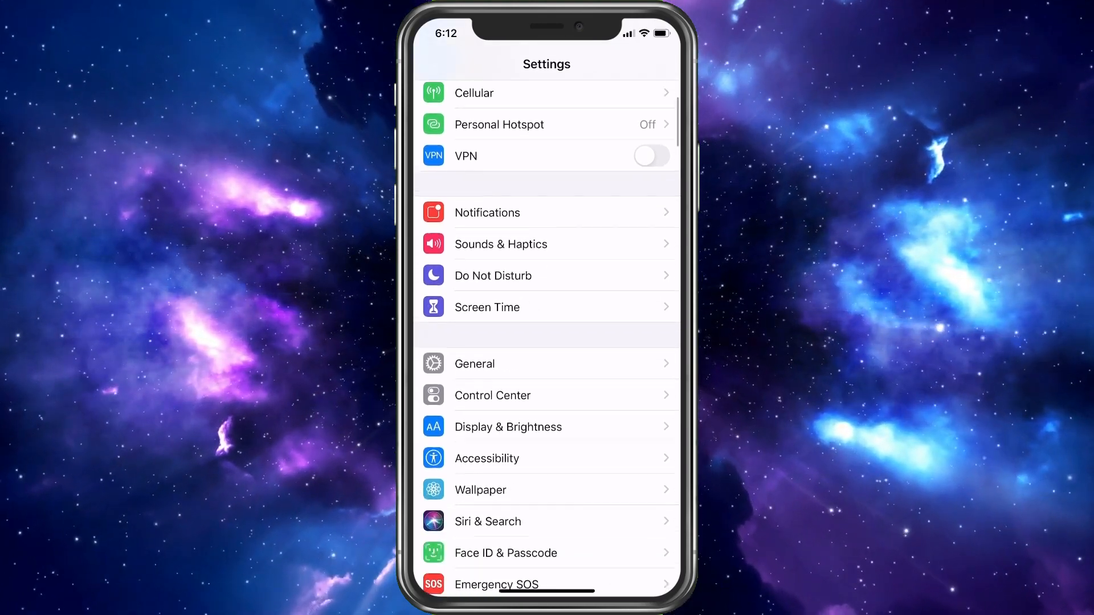
{"action": "scroll", "scroll_direction": "down", "scroll_amount": 3}
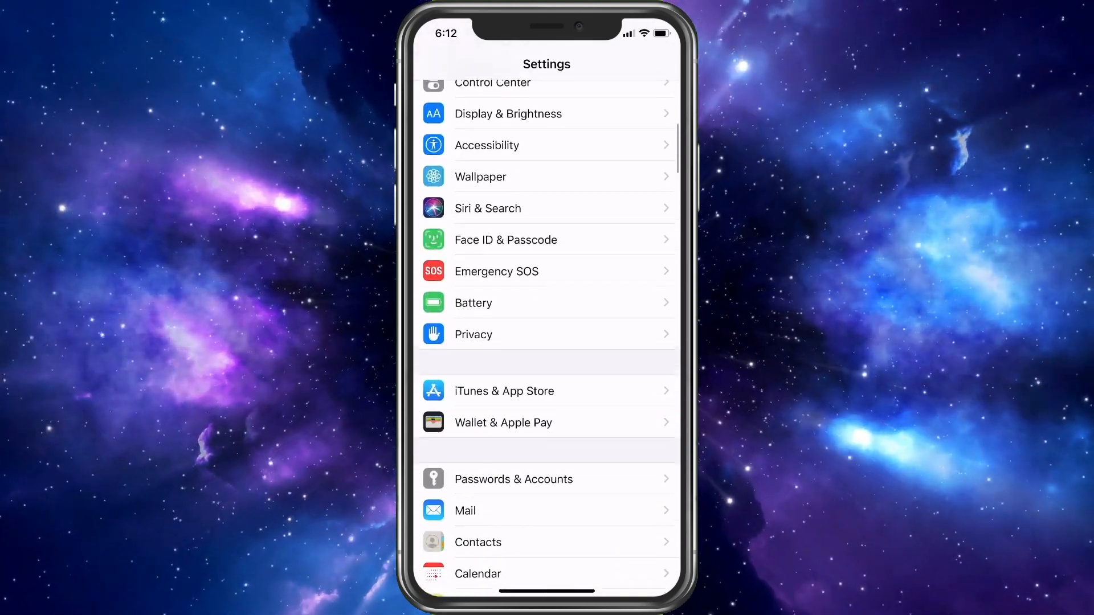
{"action": "scroll", "scroll_direction": "down", "scroll_amount": 3}
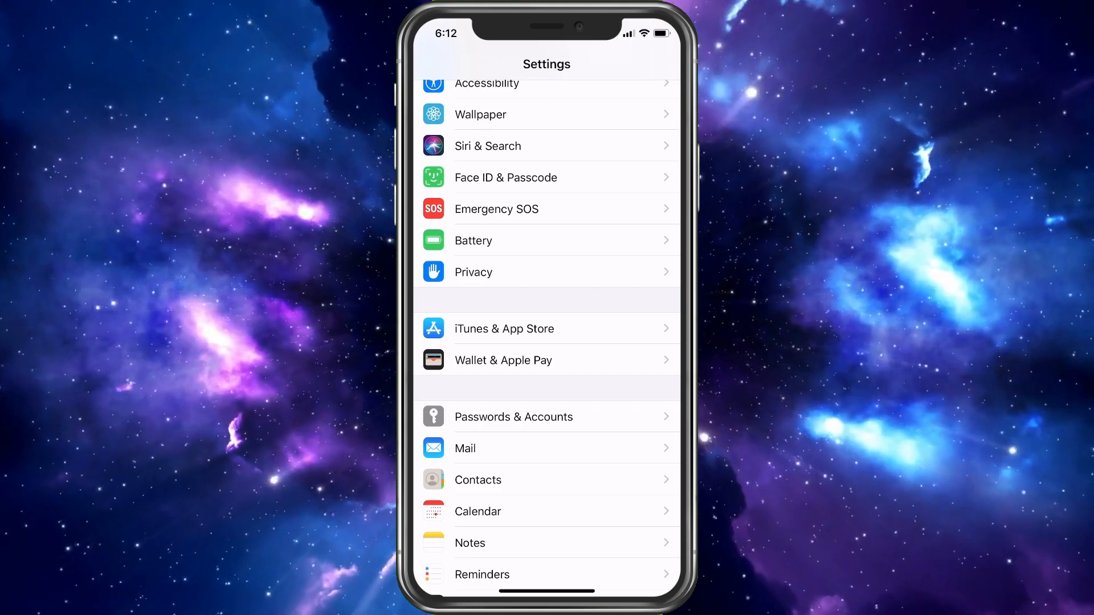
{"action": "left_click", "coordinate": [514, 417]}
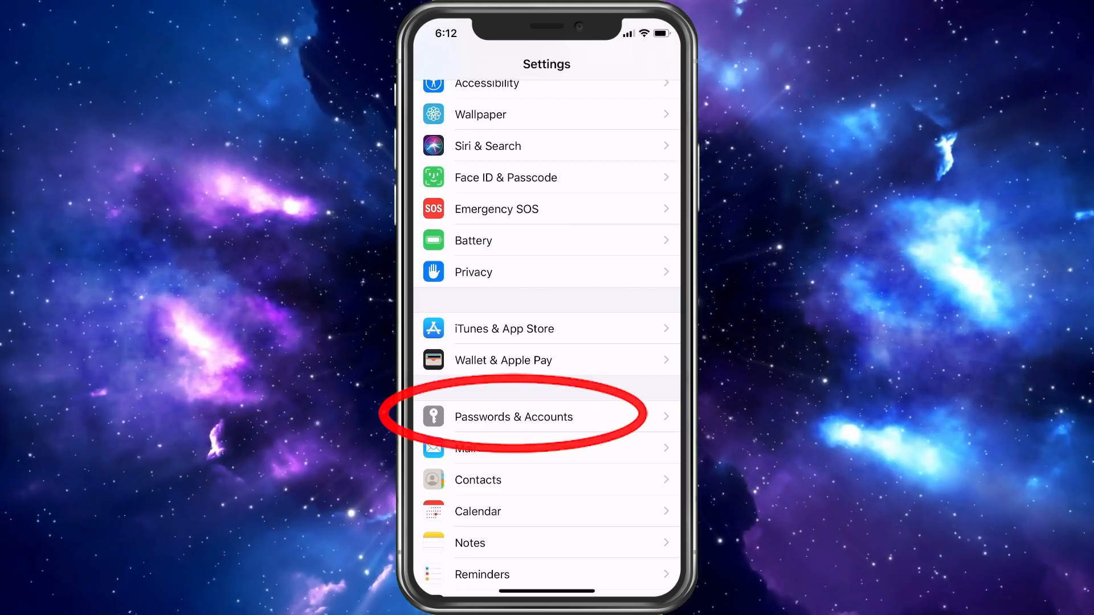
- Go into Passwords & Accounts and view the Moon/Astro subscribed calendar's details
{"action": "left_click", "coordinate": [514, 417]}
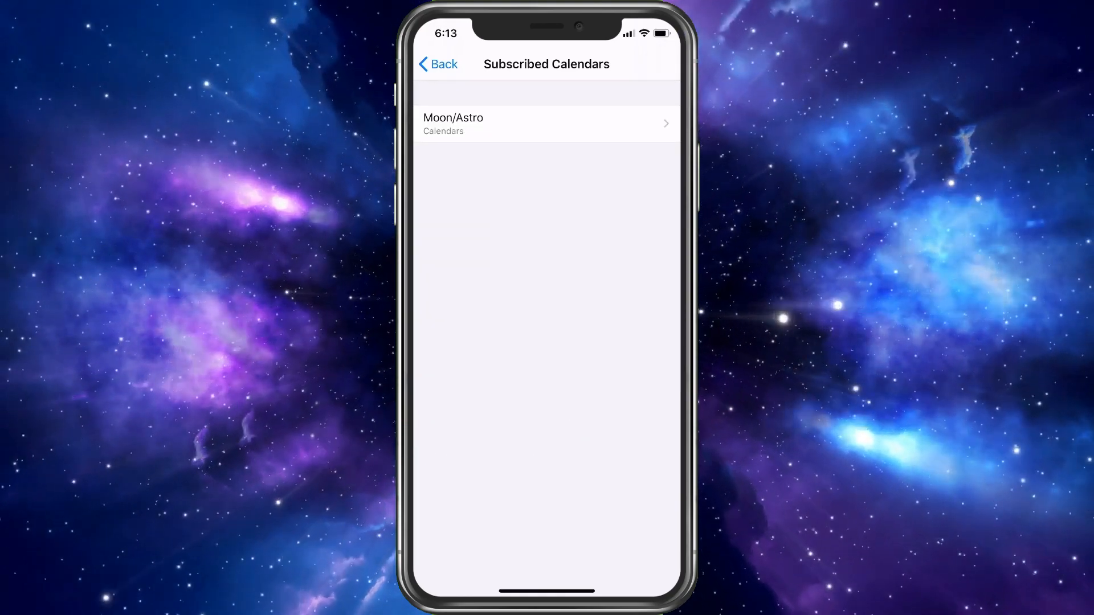
{"action": "left_click", "coordinate": [483, 123]}
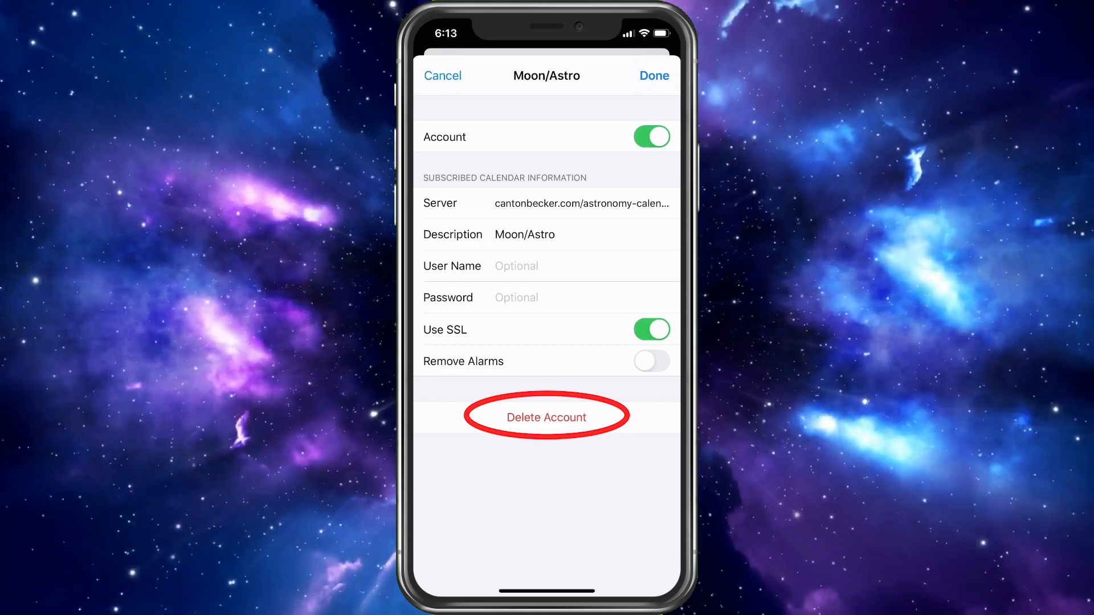
- Delete the Moon/Astro calendar account and confirm in the sheet
{"action": "left_click", "coordinate": [546, 417]}
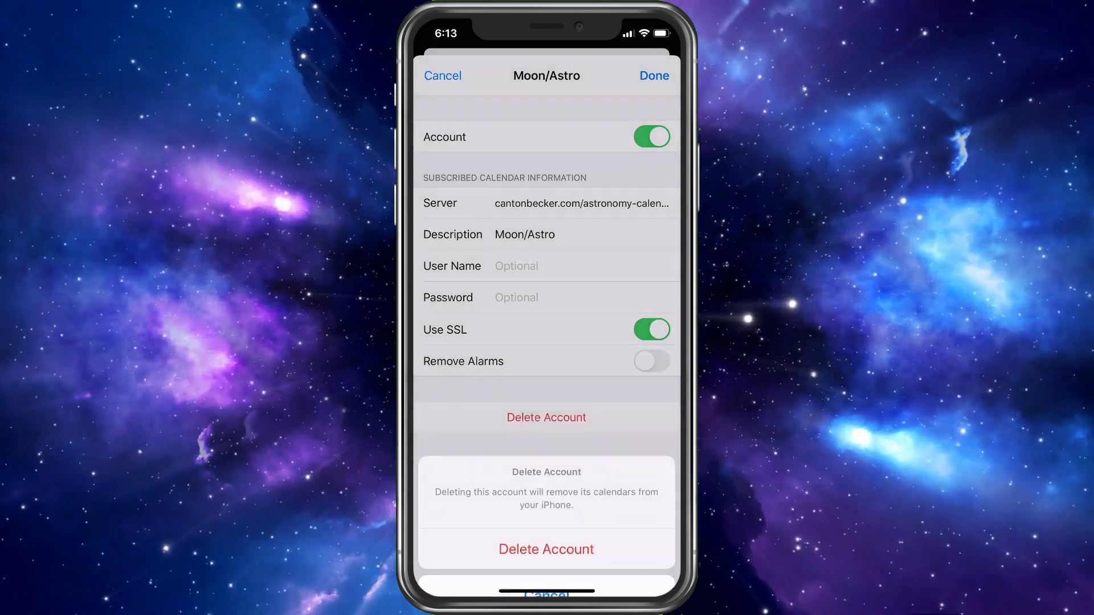
{"action": "left_click", "coordinate": [546, 550]}
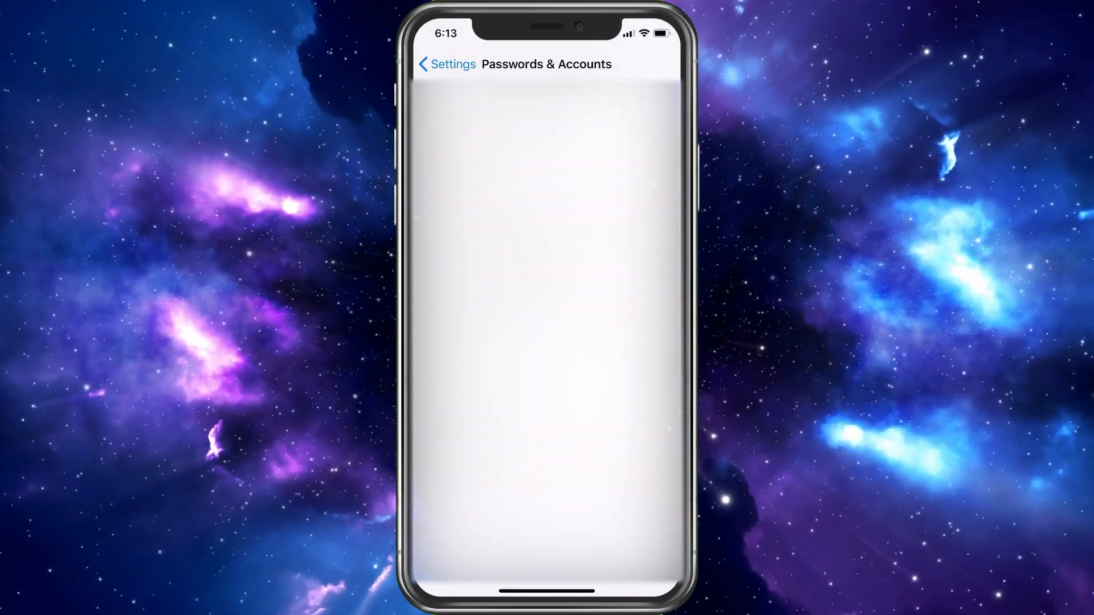
- Go back from Passwords & Accounts to the main Settings list
{"action": "left_click", "coordinate": [441, 64]}
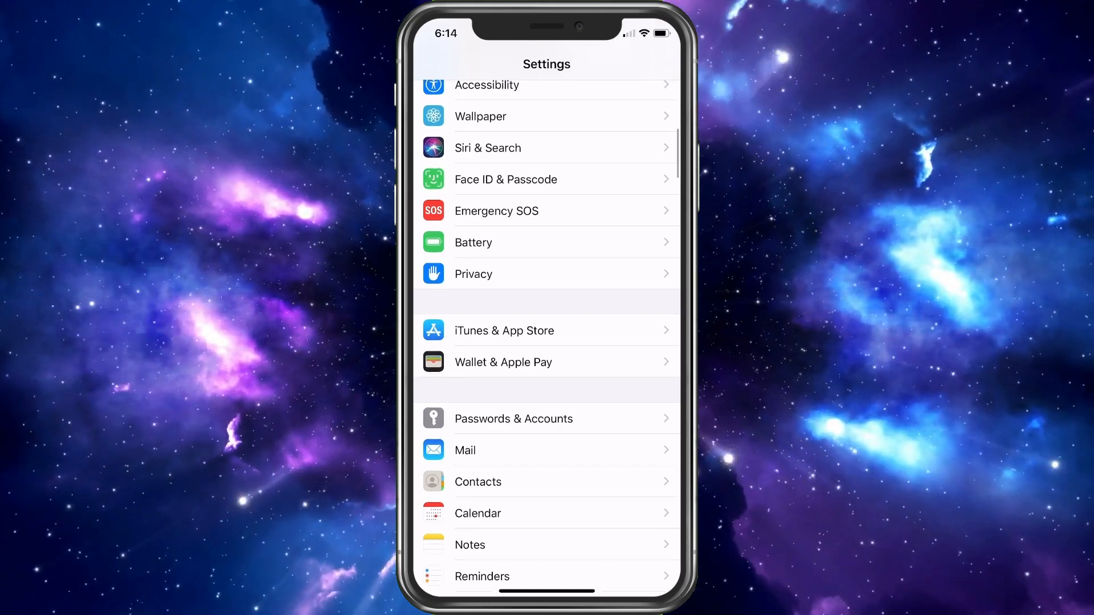
- Open General and scroll down to the Profile row
{"action": "scroll", "scroll_direction": "down", "scroll_amount": 3}
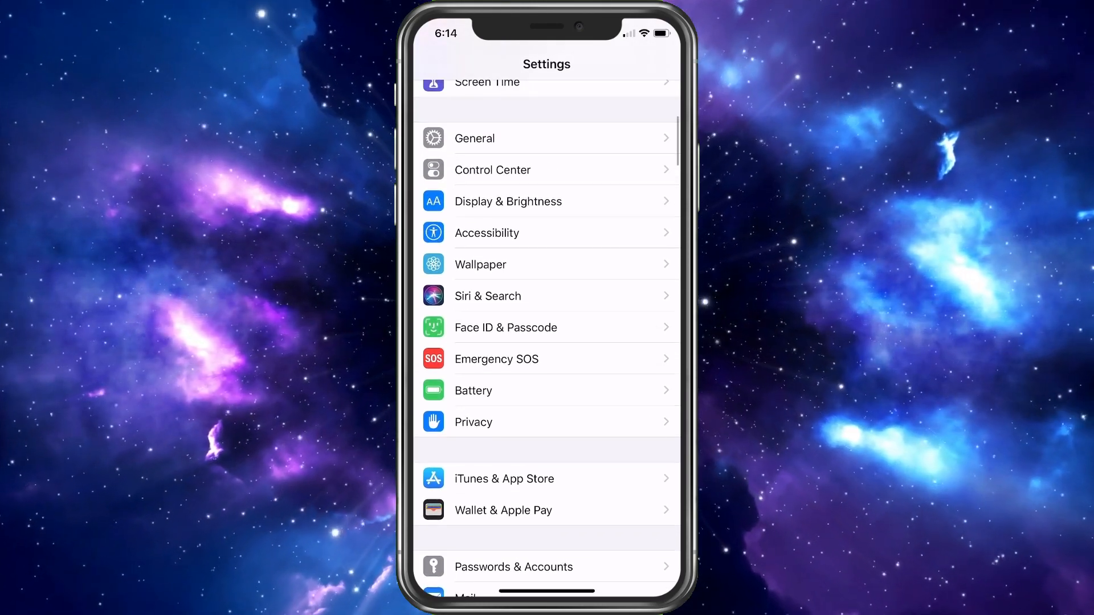
{"action": "left_click", "coordinate": [475, 138]}
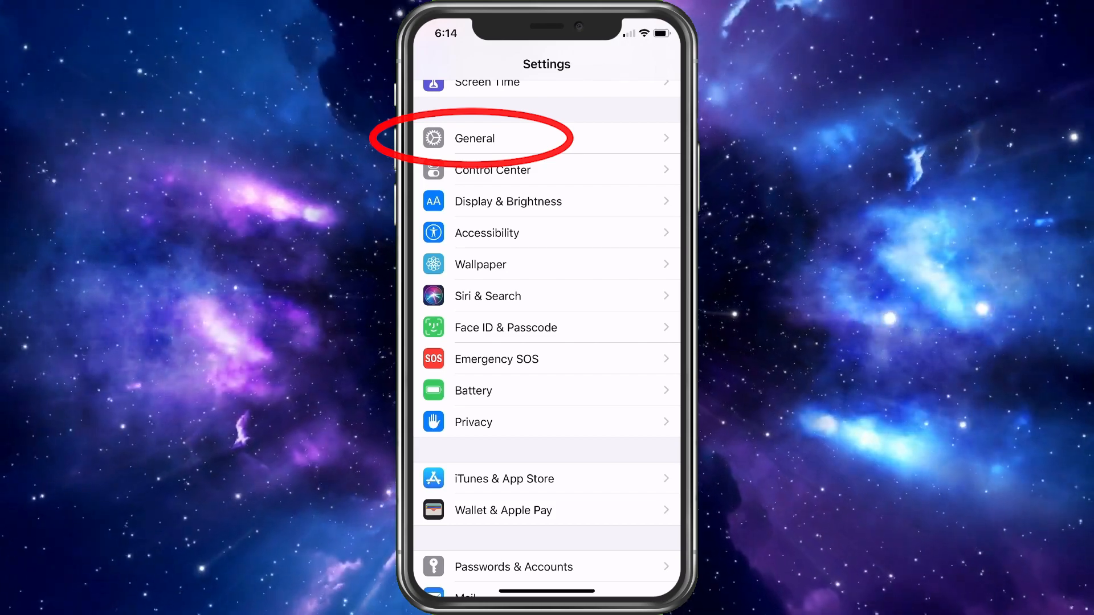
{"action": "left_click", "coordinate": [474, 138]}
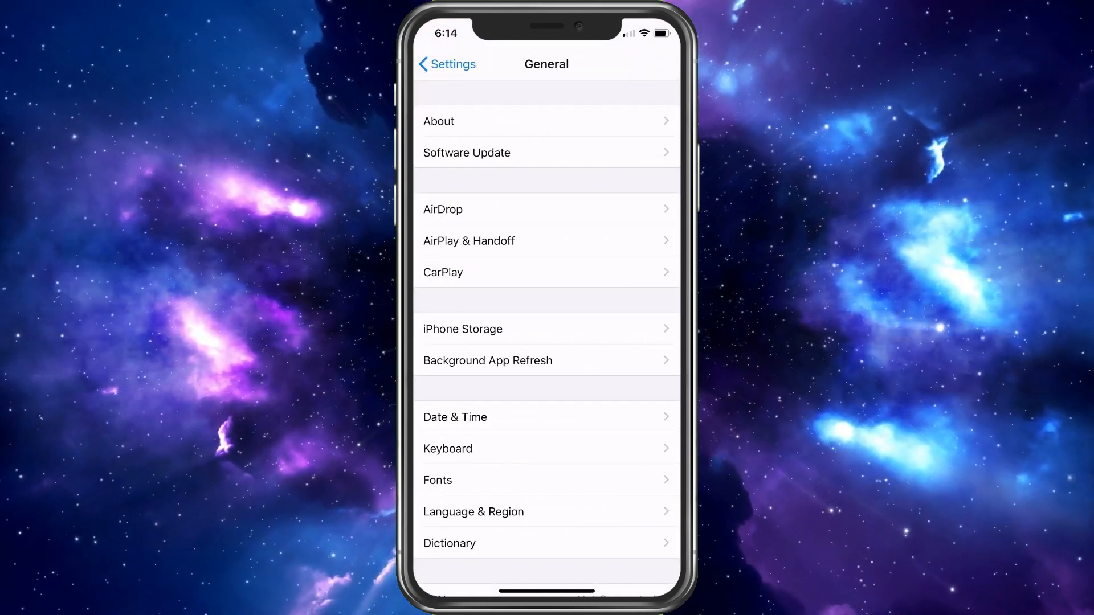
{"action": "scroll", "scroll_direction": "down", "scroll_amount": 3}
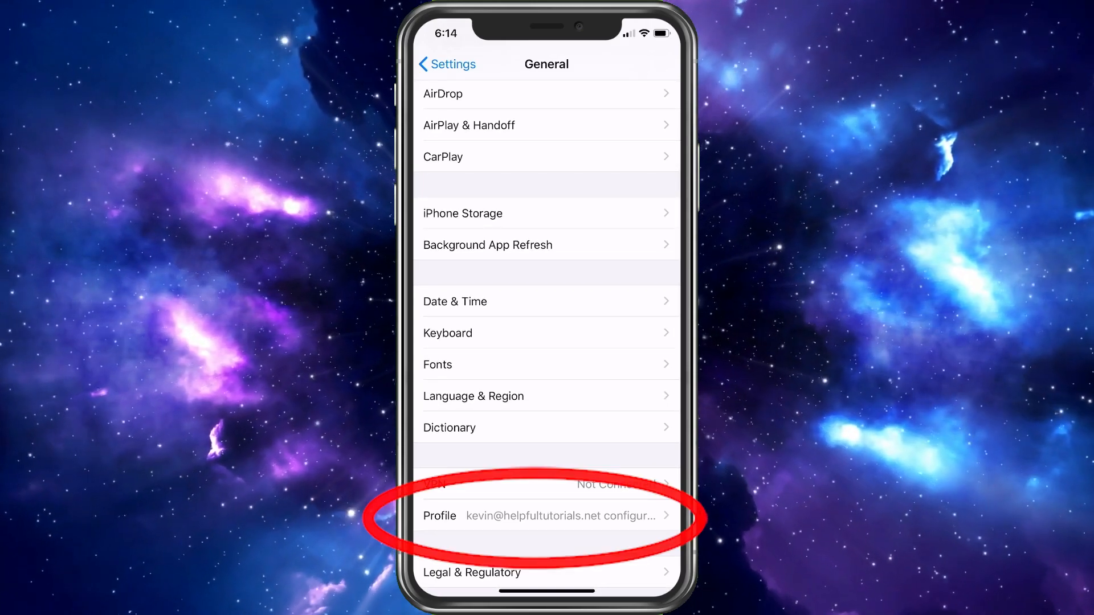
- Open Profile and view the unverified email configuration profile's details
{"action": "left_click", "coordinate": [540, 516]}
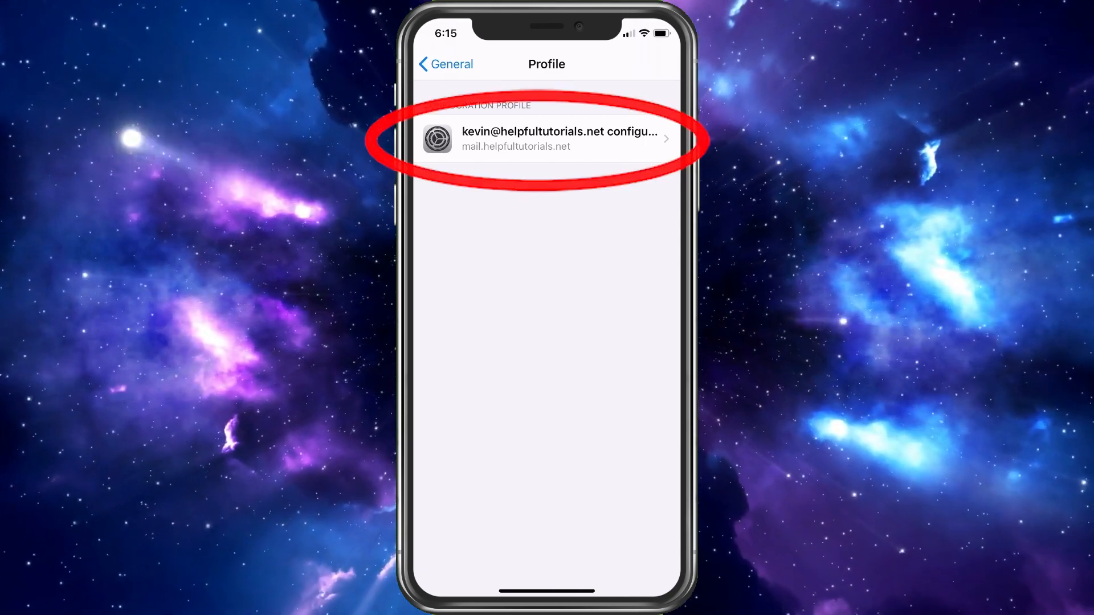
{"action": "left_click", "coordinate": [552, 138]}
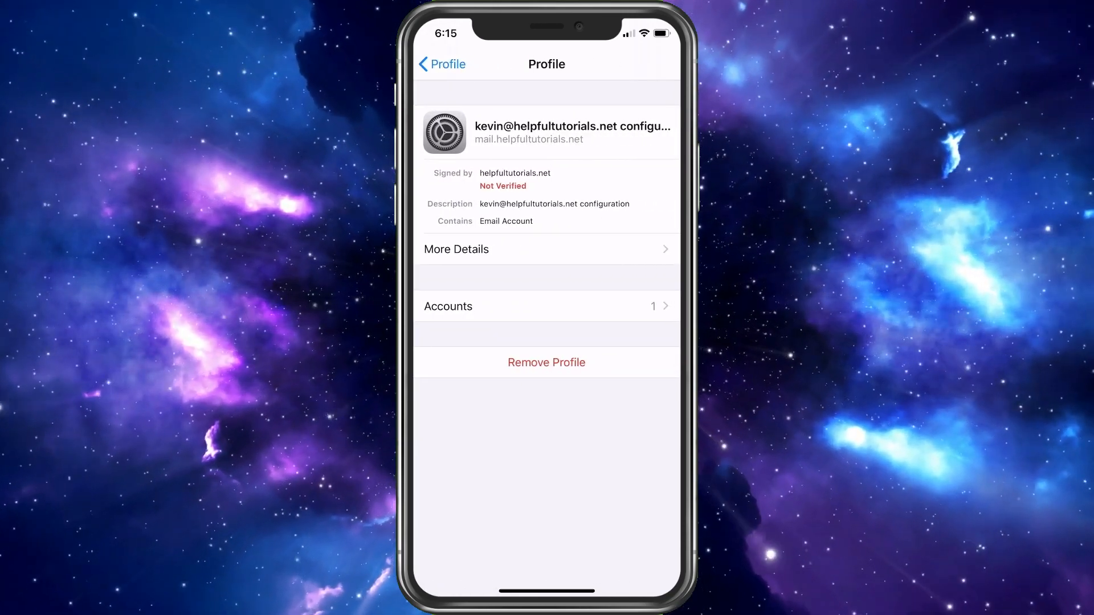